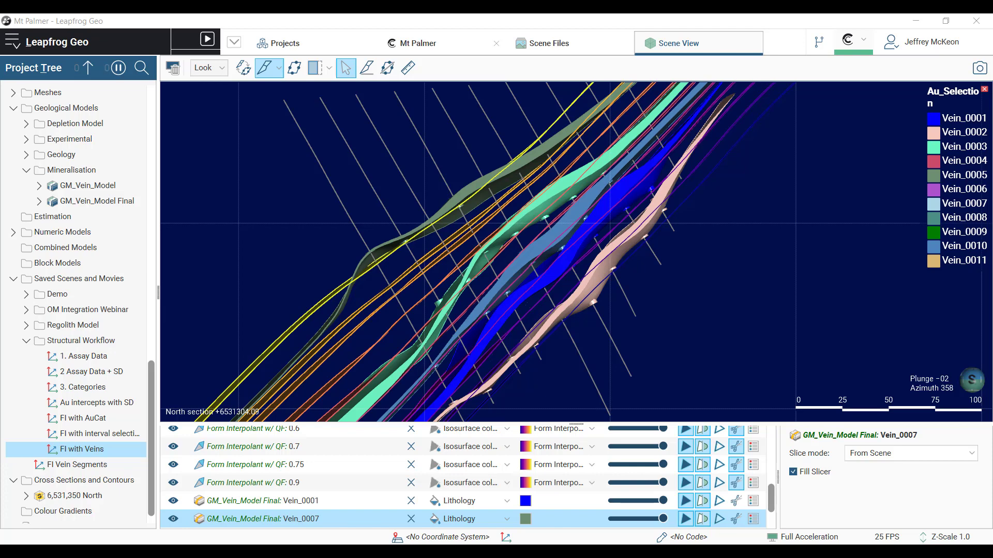
mouse_move(405, 292)
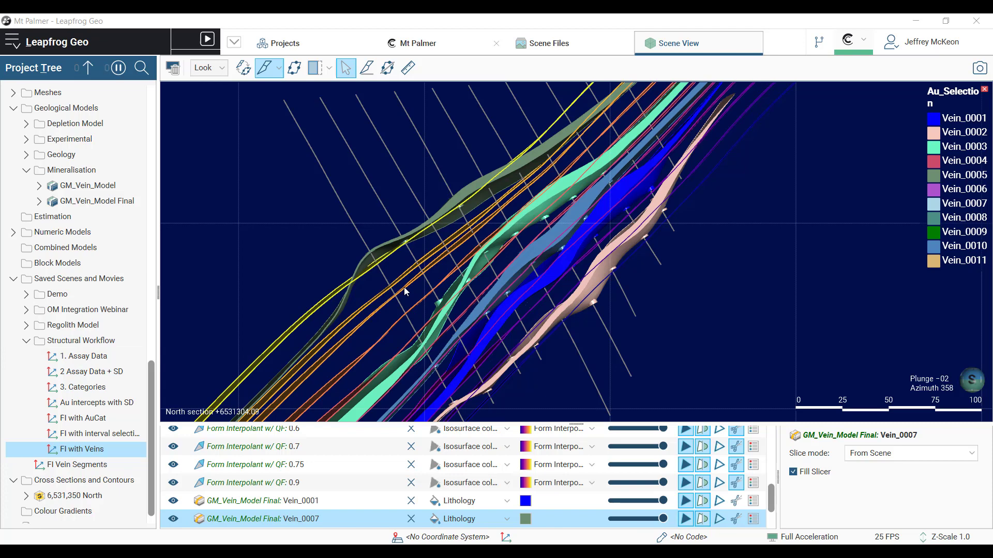
mouse_move(435, 338)
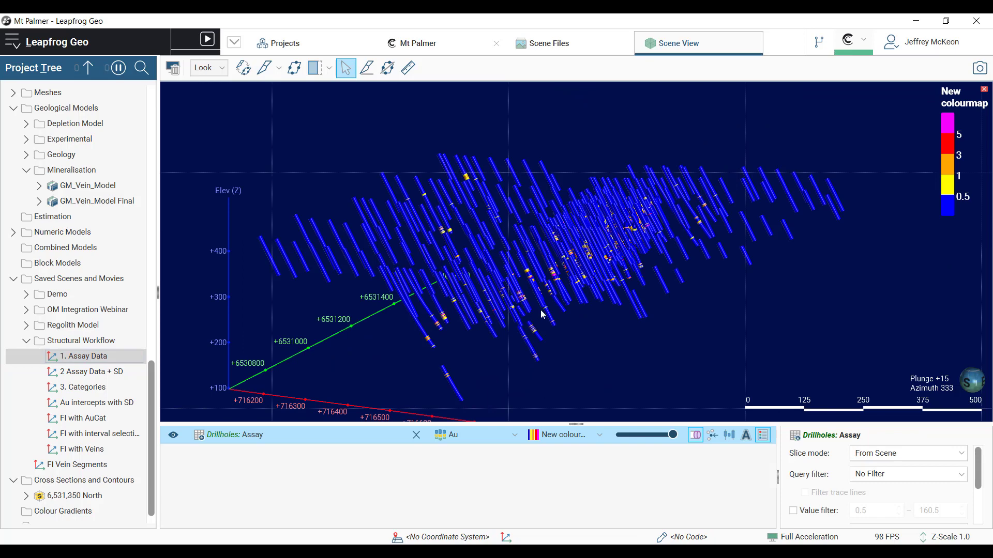
Step: Filter assays to 0.5 and above, slice the high grades, and load '2 Assay Data + SD'
left_click(793, 510)
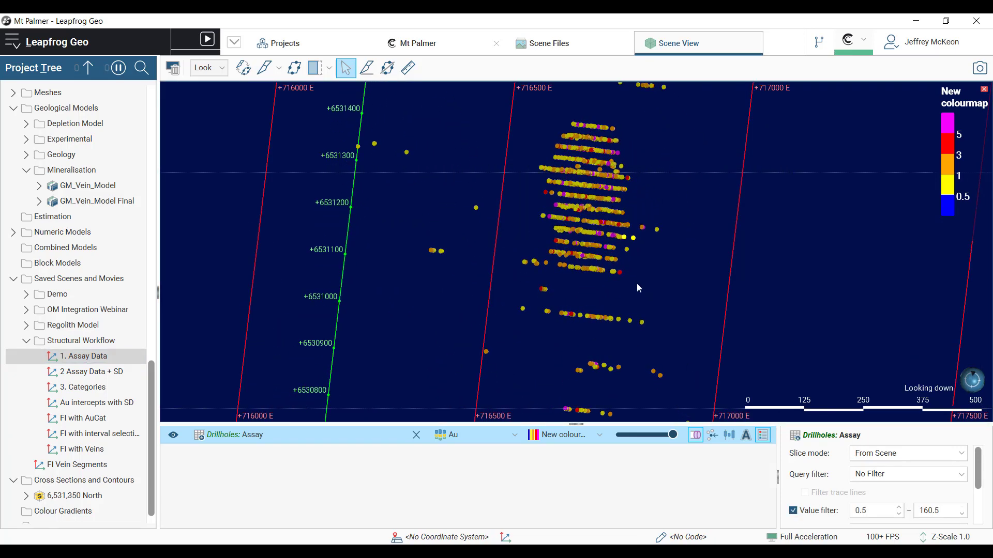
left_click(366, 68)
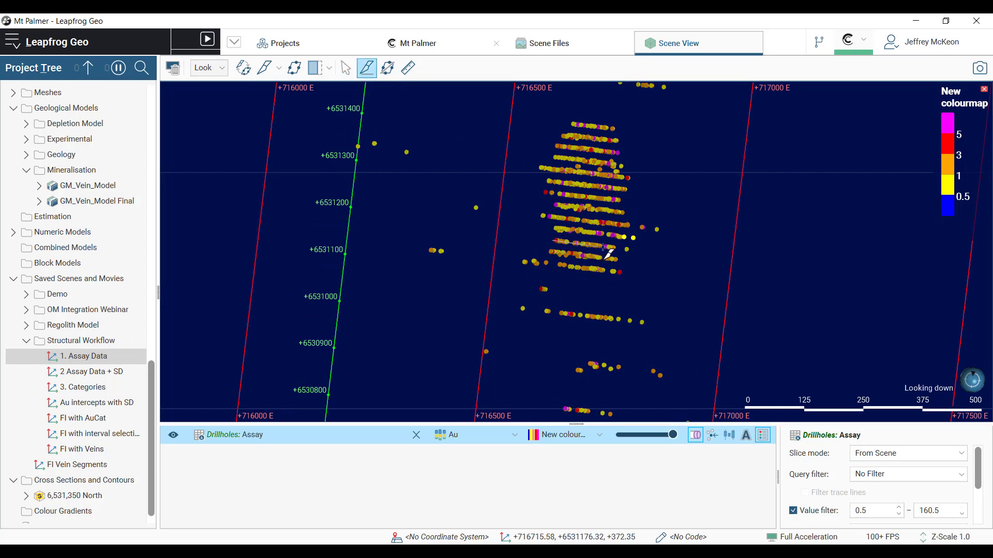
left_click(293, 67)
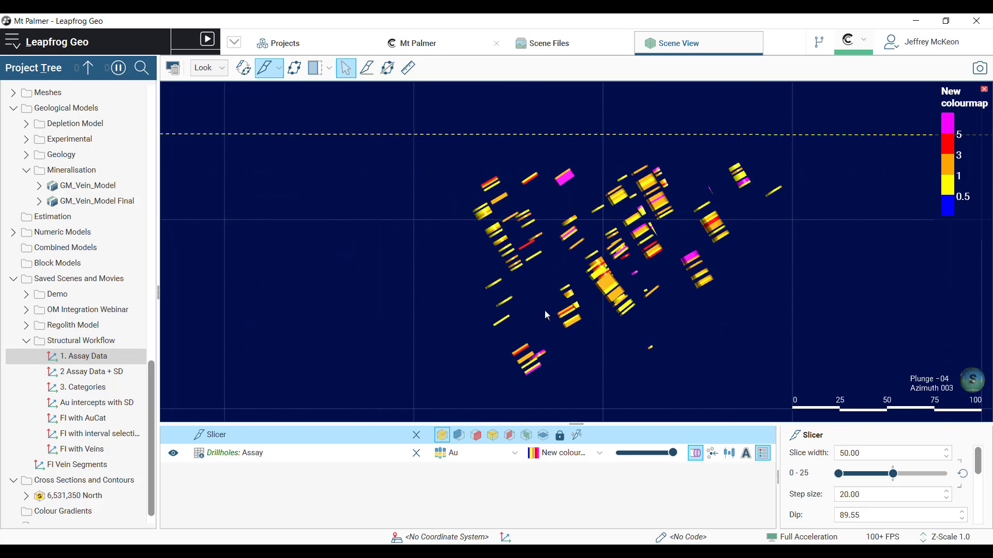
left_click(84, 356)
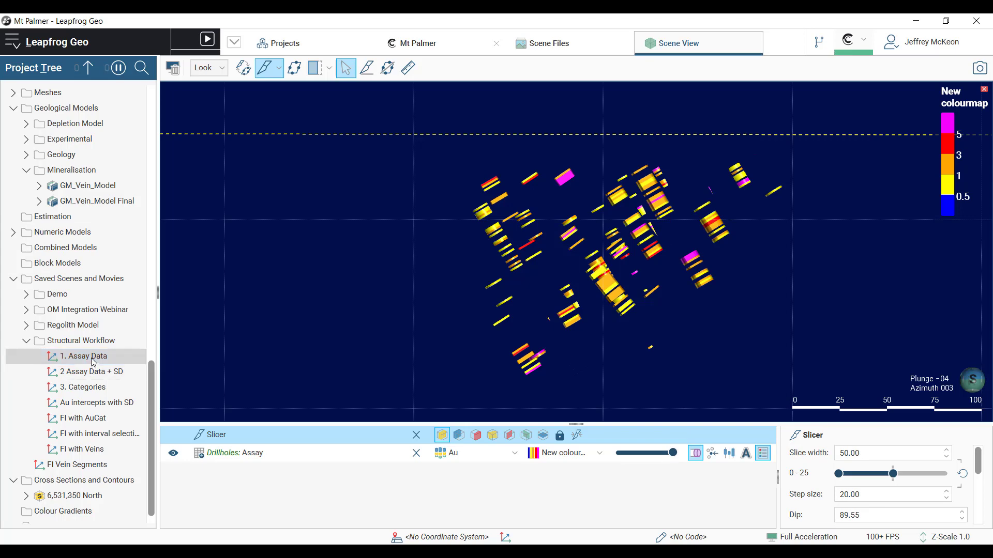
left_click(90, 372)
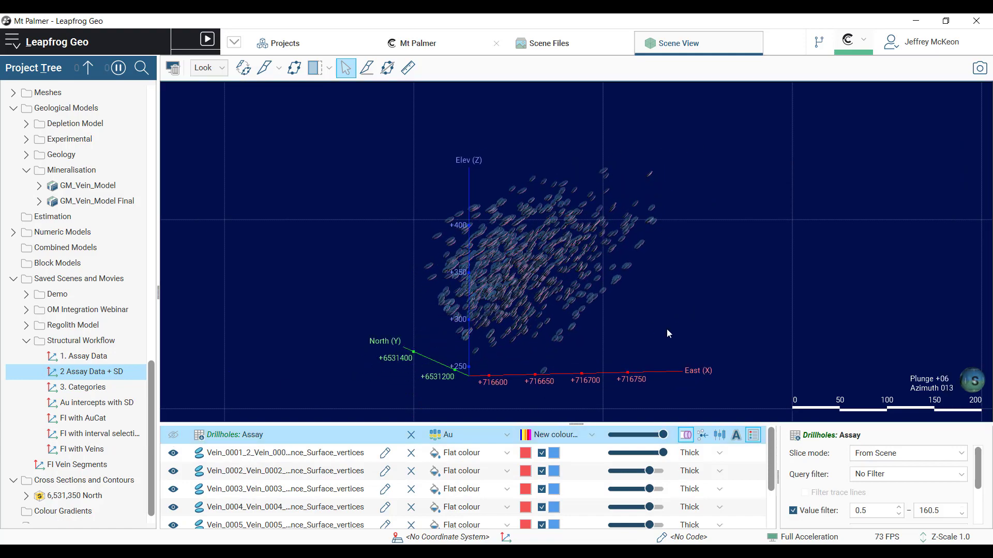
Step: Drag the scene to bring the Au-coloured drillhole traces back into view
left_click_drag(668, 334, 594, 322)
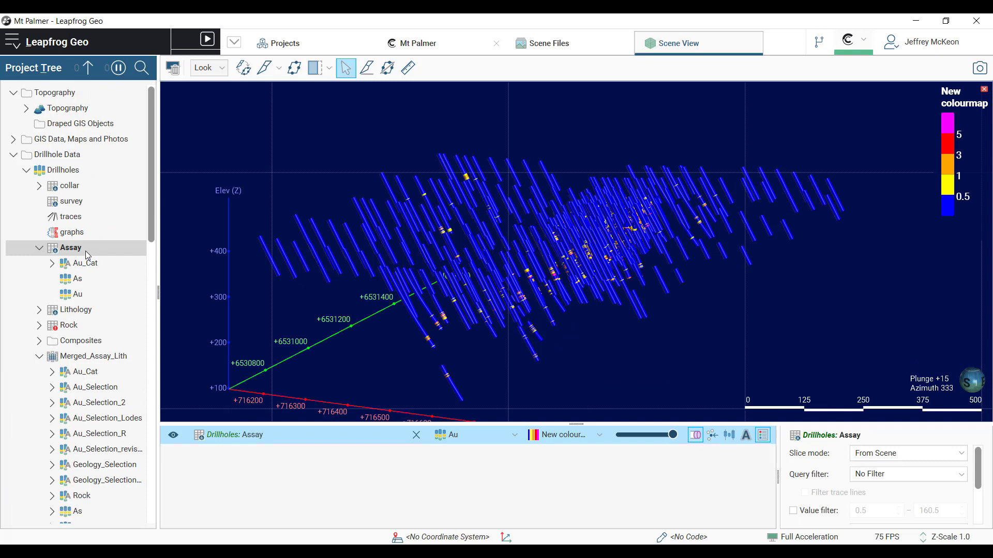
Step: Create an Au_cat category column from Au on the Assay table and edit its thresholds
right_click(71, 248)
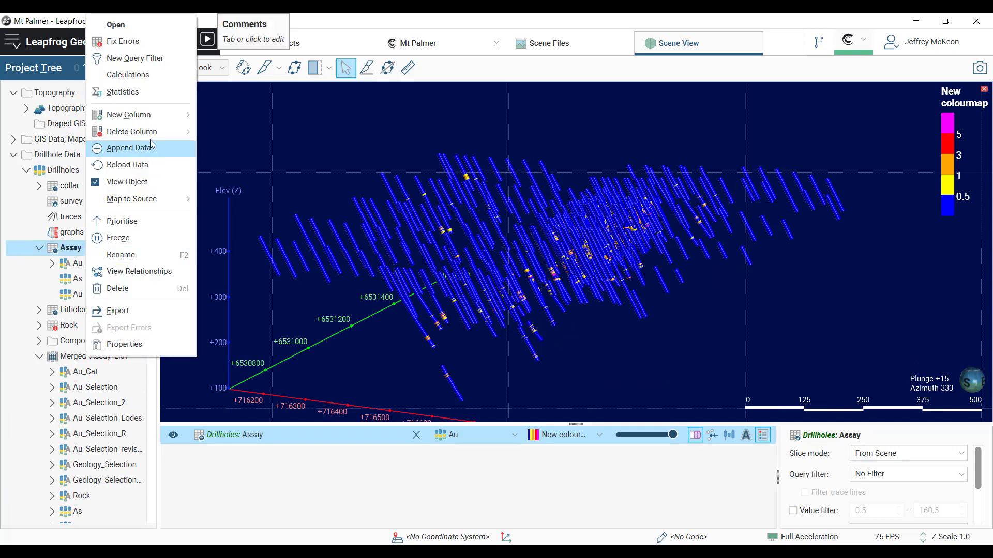
mouse_move(129, 115)
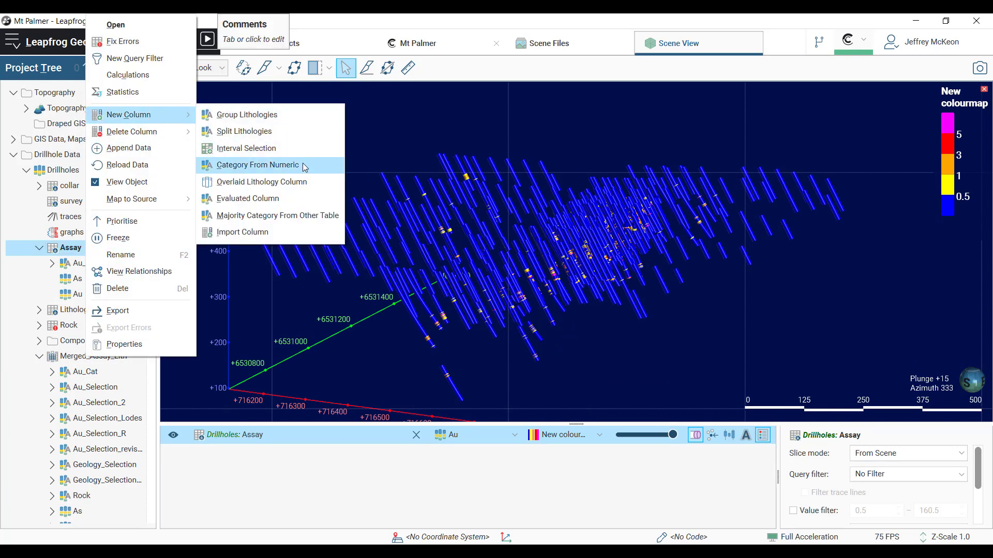
left_click(256, 164)
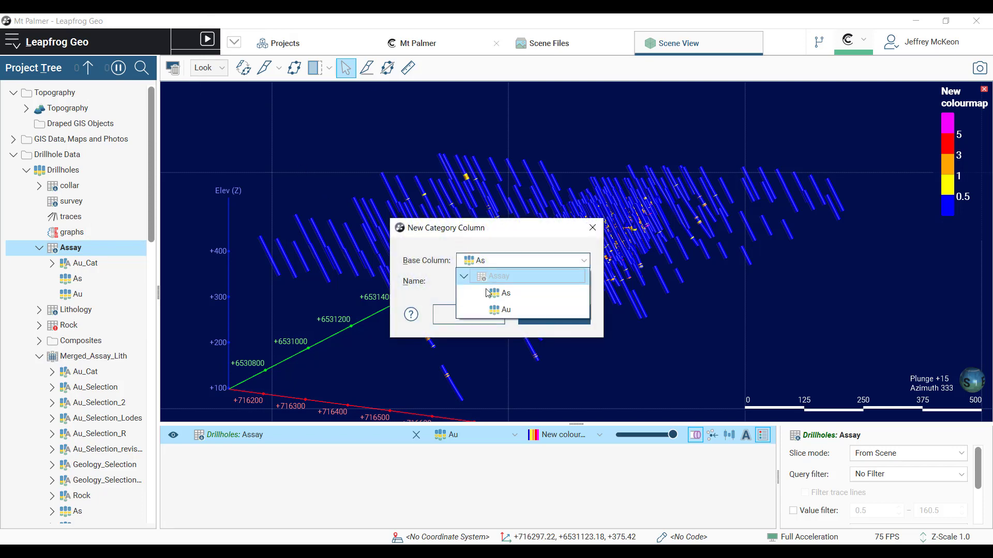
left_click(505, 309)
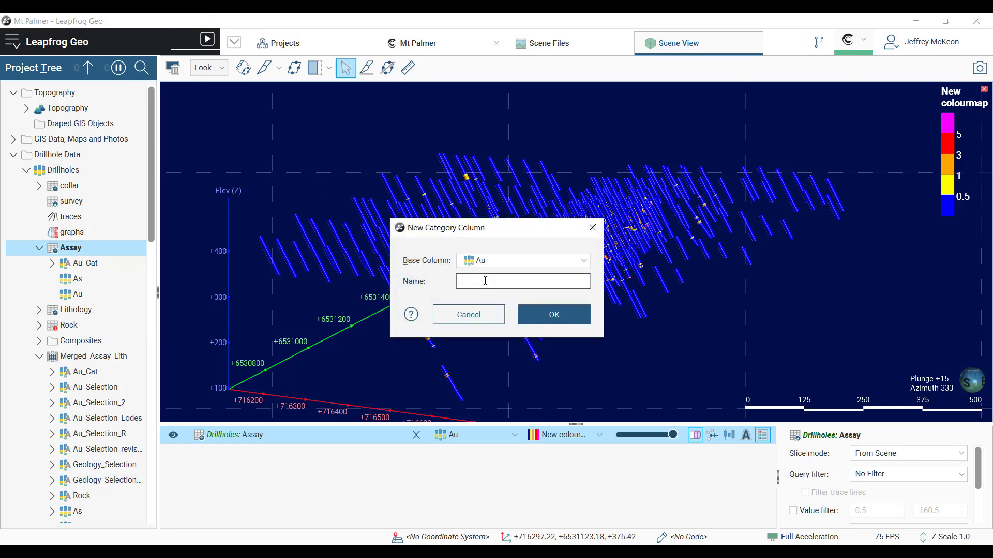
type("Au_cat")
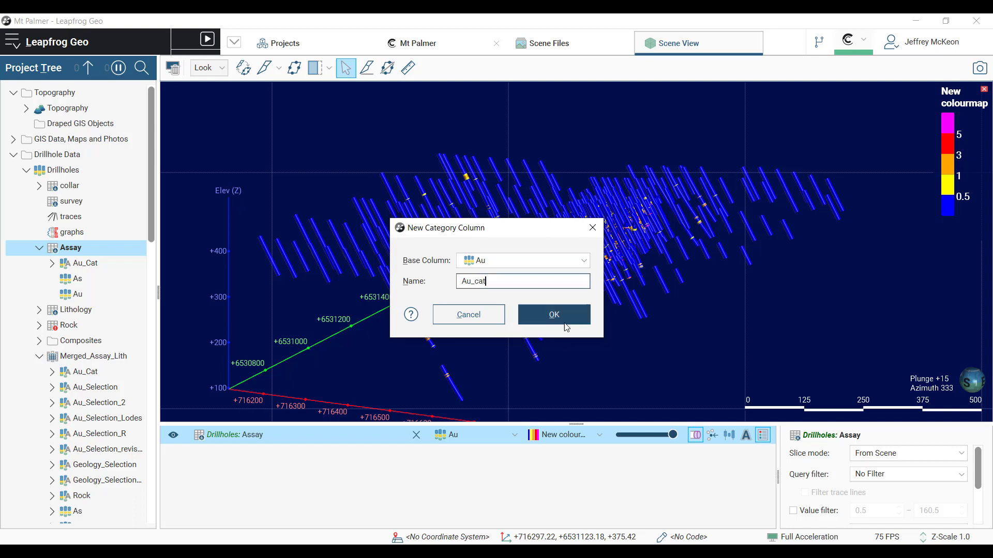
left_click(553, 315)
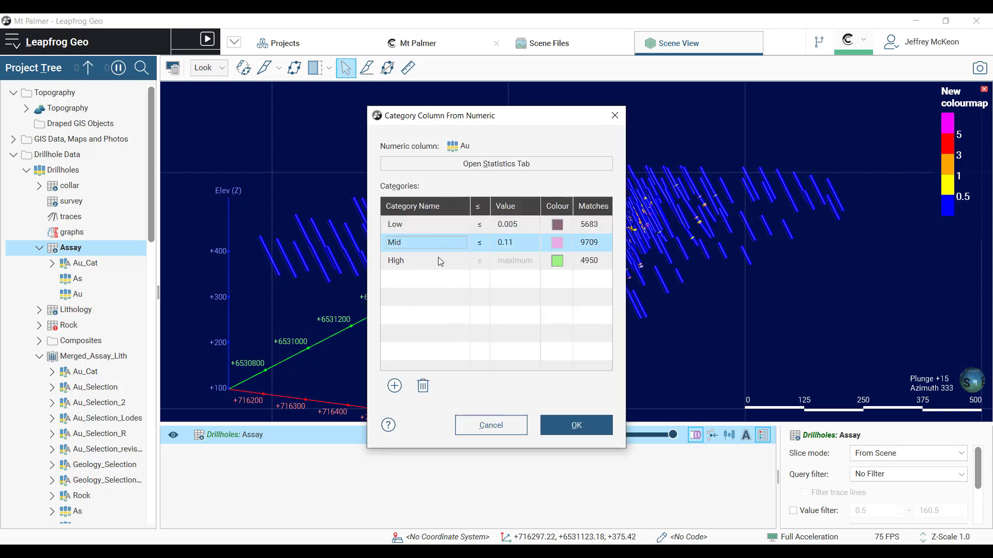
left_click(513, 242)
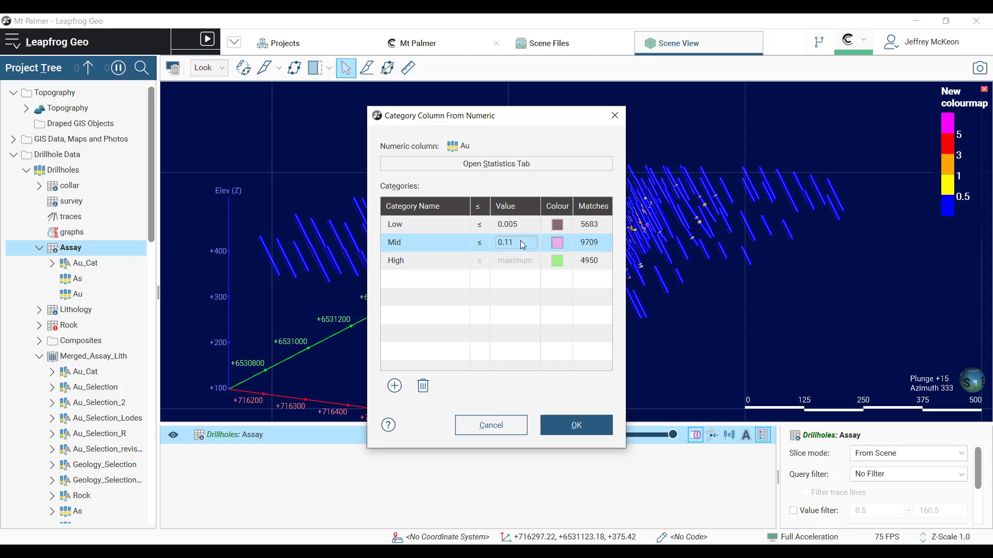
left_click(574, 425)
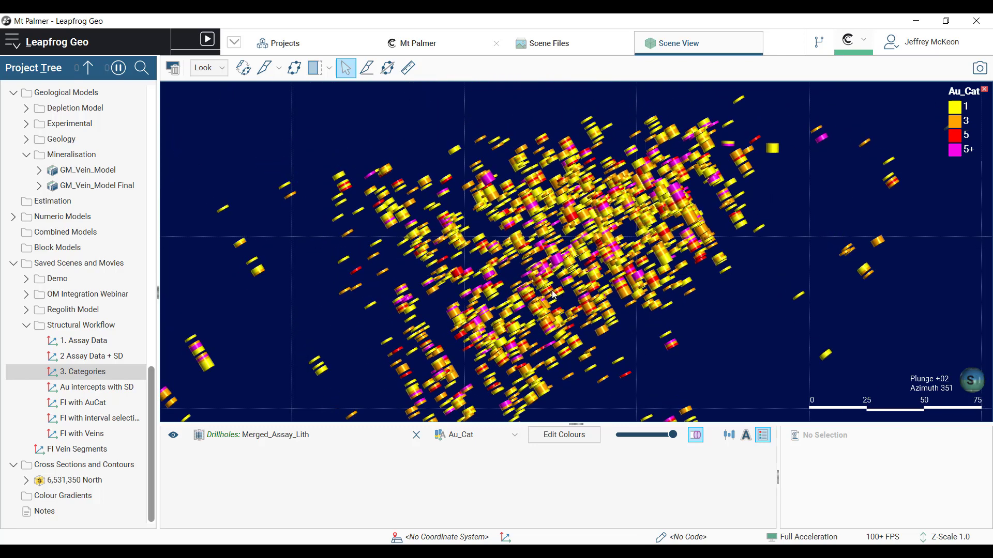
mouse_move(590, 284)
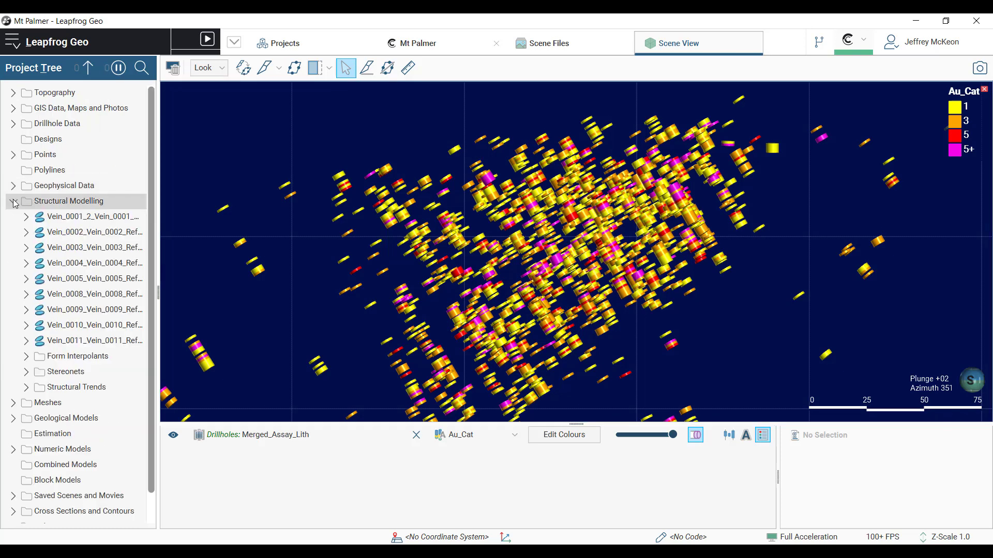
Step: Create a new form interpolant using the Drillholes: Structures table as structural data
right_click(77, 356)
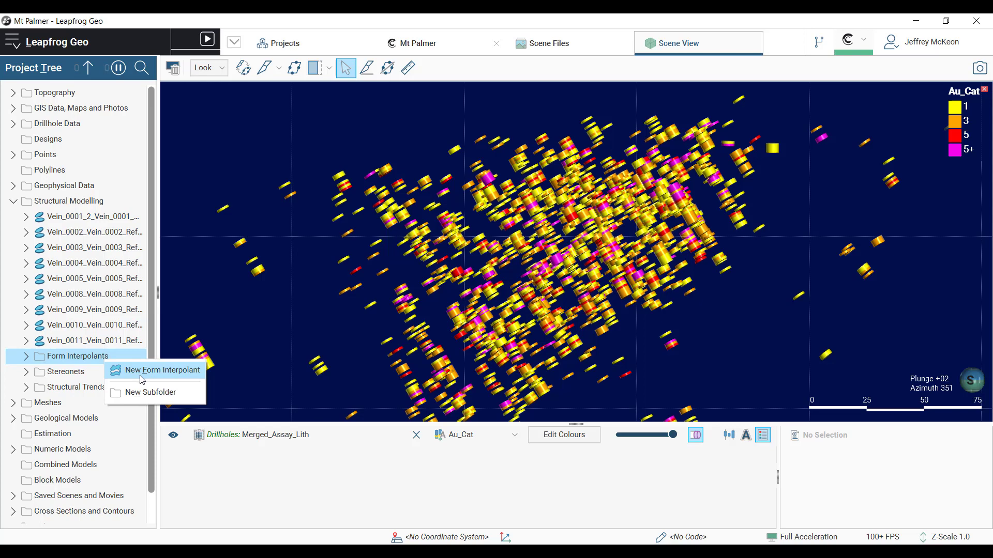
left_click(161, 370)
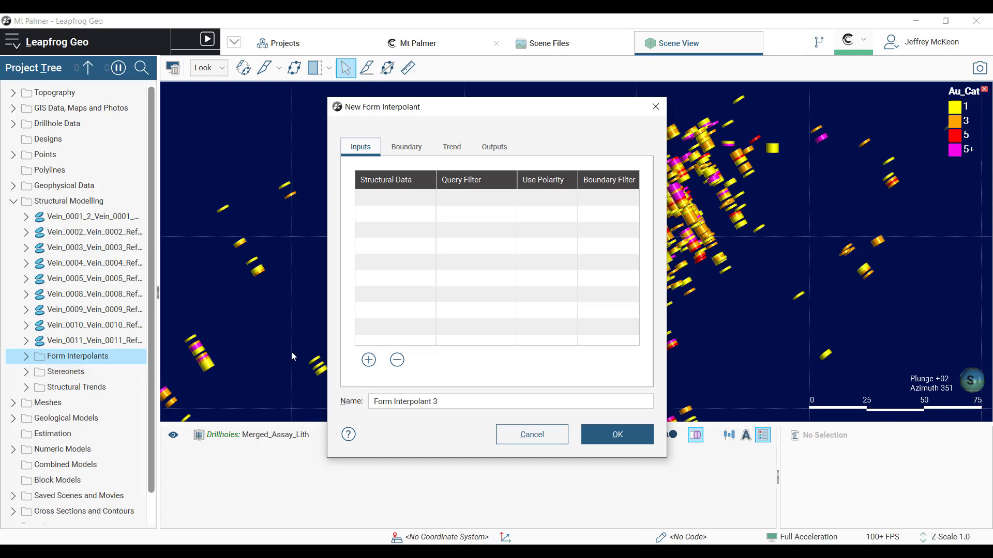
mouse_move(481, 260)
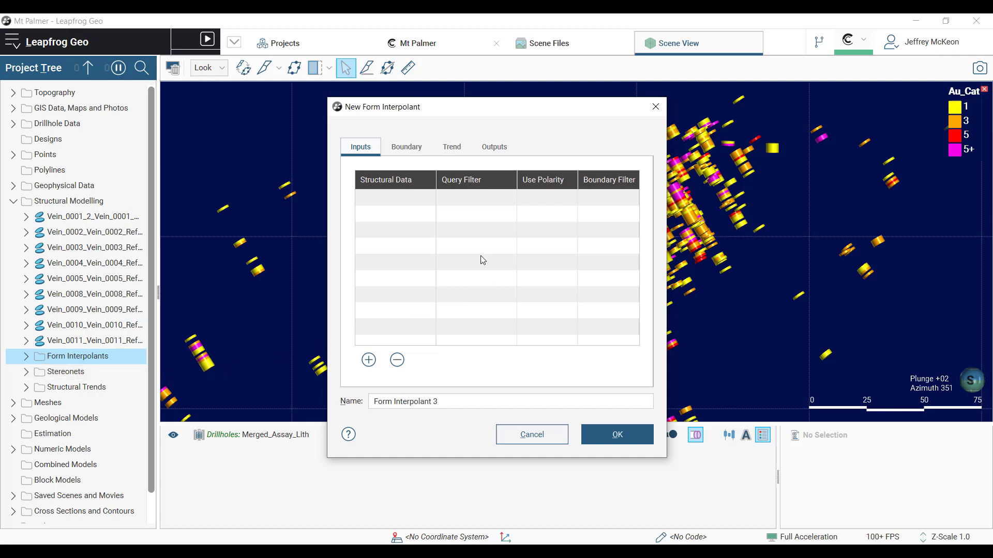
left_click(369, 360)
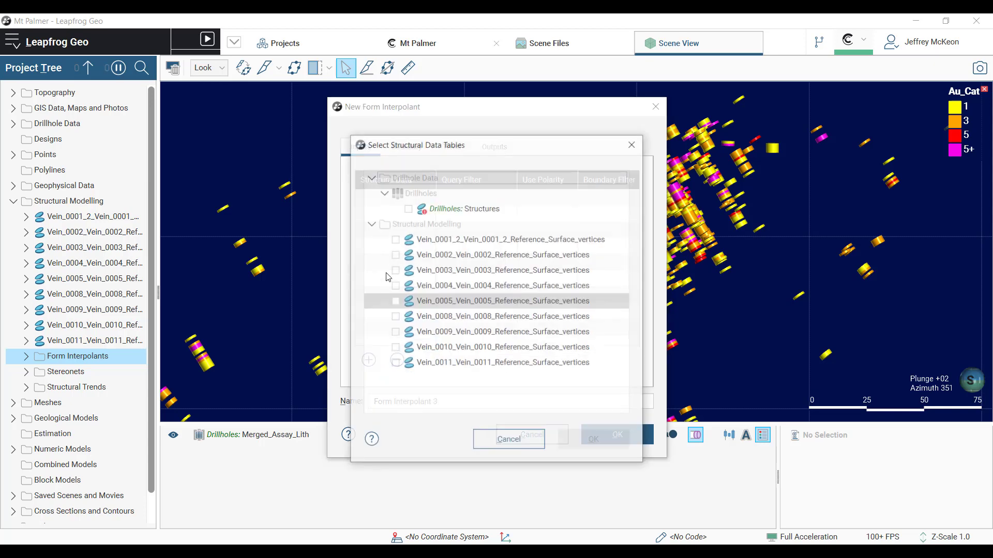
left_click(408, 208)
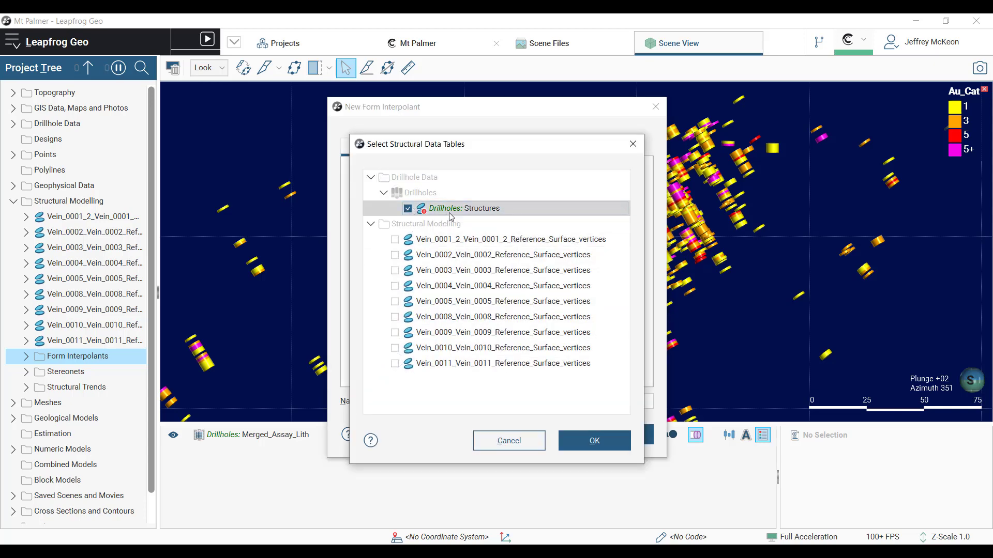
left_click(593, 440)
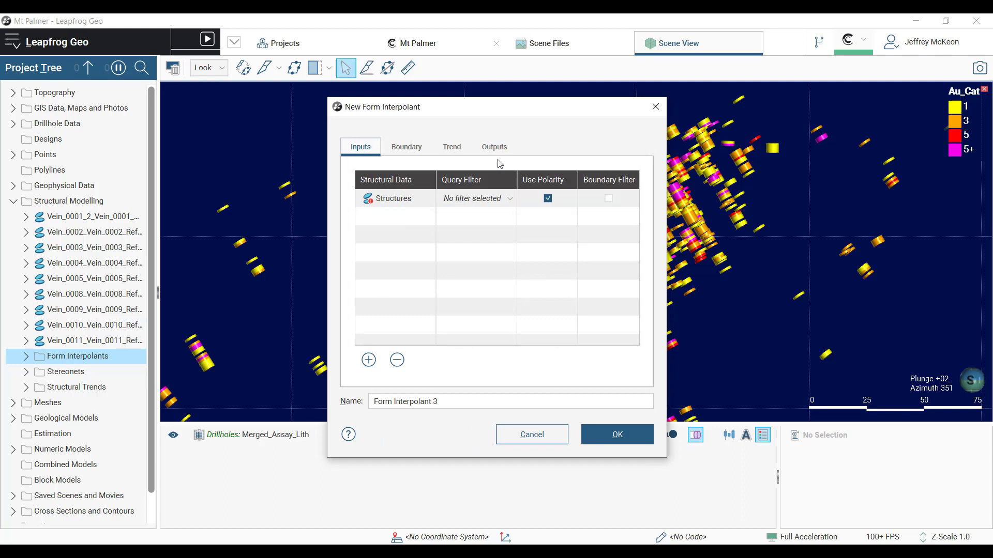
left_click(493, 147)
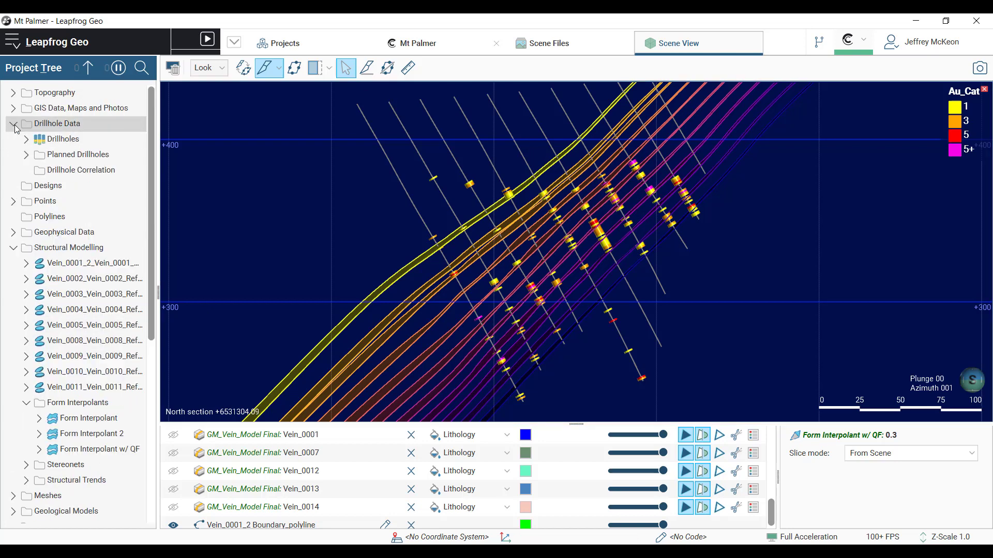
Step: Add a 'Veins' lithology column to Merged_Assay_Lith based on Au_Cat
left_click(25, 139)
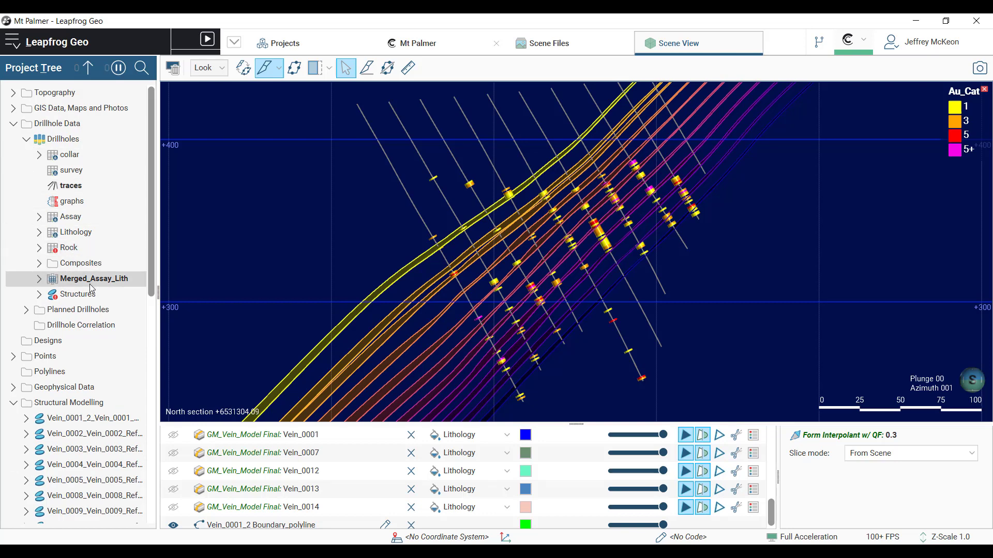
right_click(93, 279)
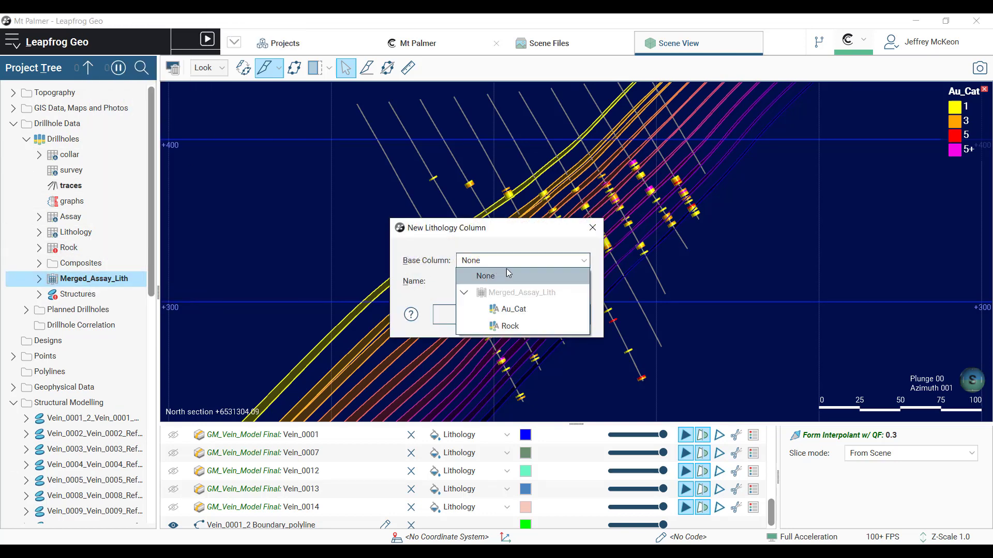
left_click(511, 309)
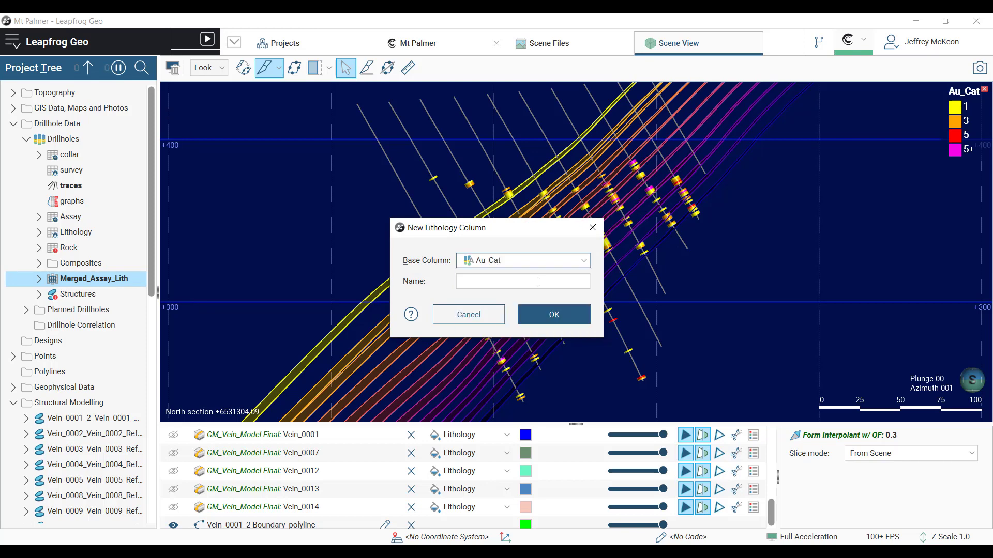
left_click(522, 281)
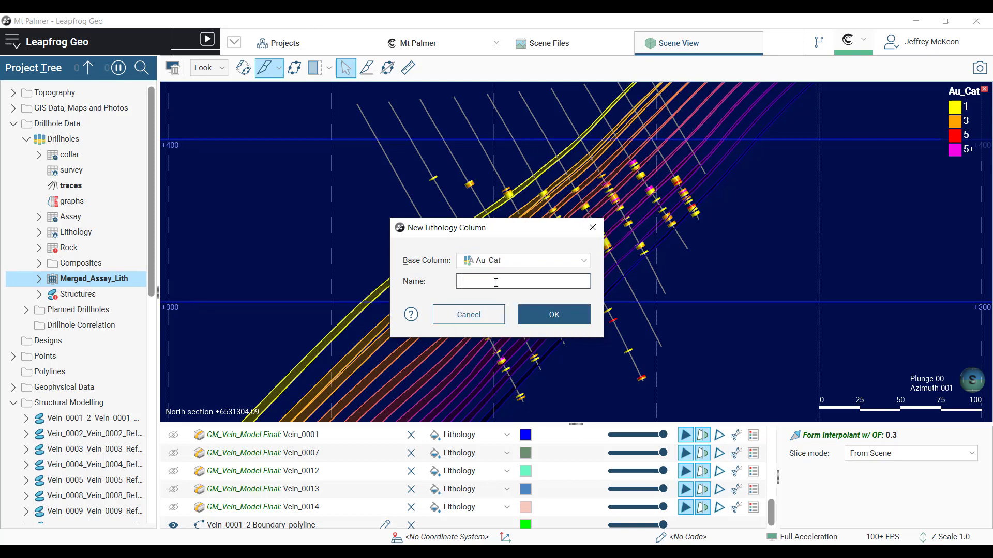
type("Veins")
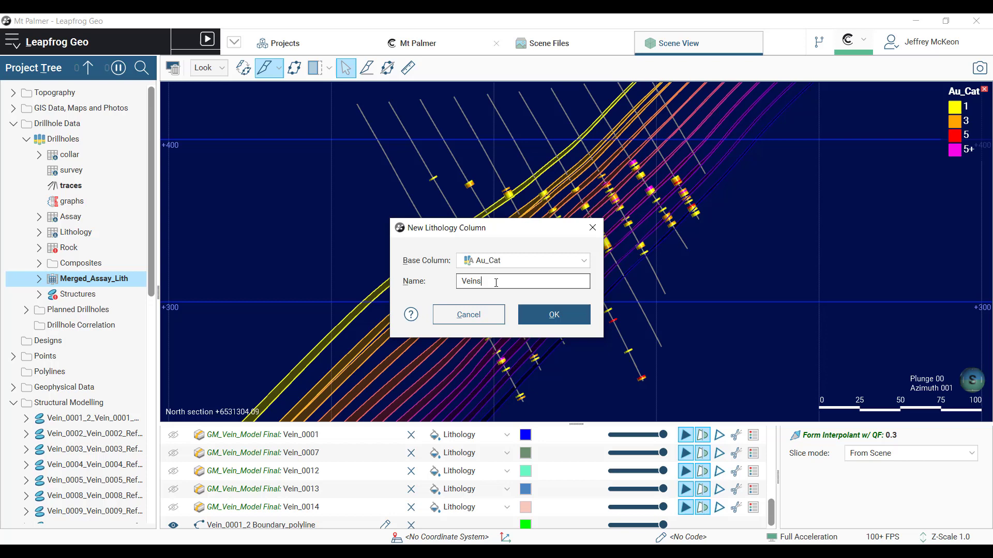
left_click(552, 315)
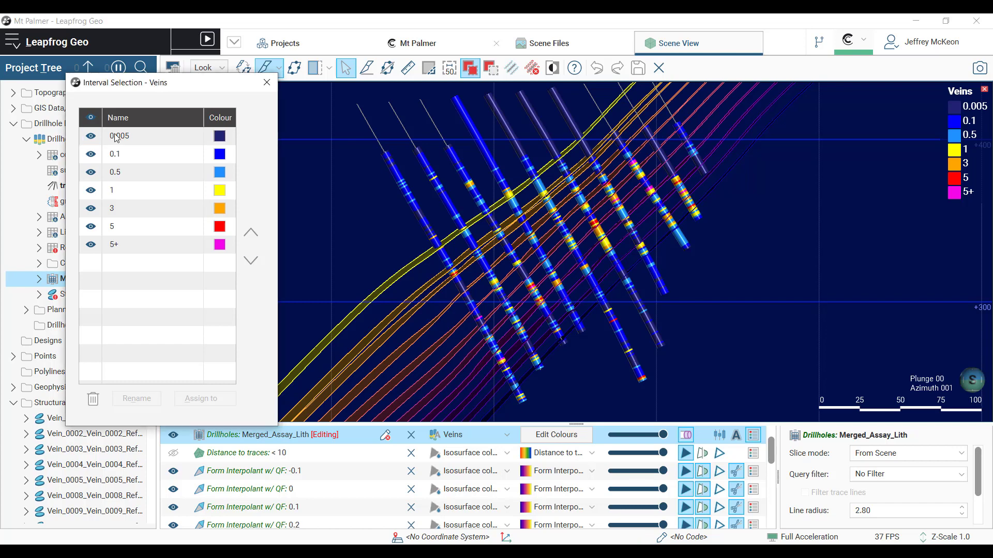
Step: Hide the 0.005 category and assign selected vein intervals to a new 'Vein 1' lithology
left_click(90, 172)
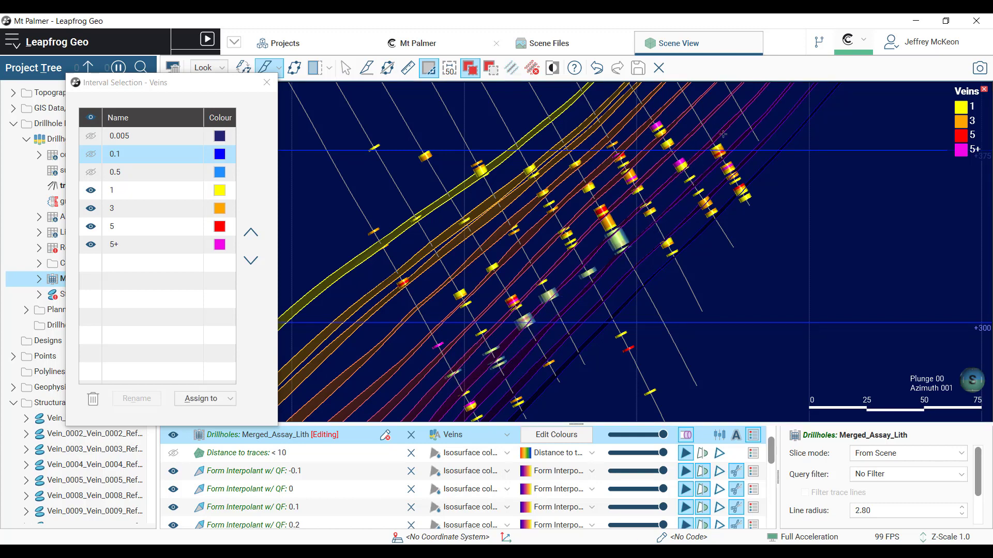
left_click(204, 399)
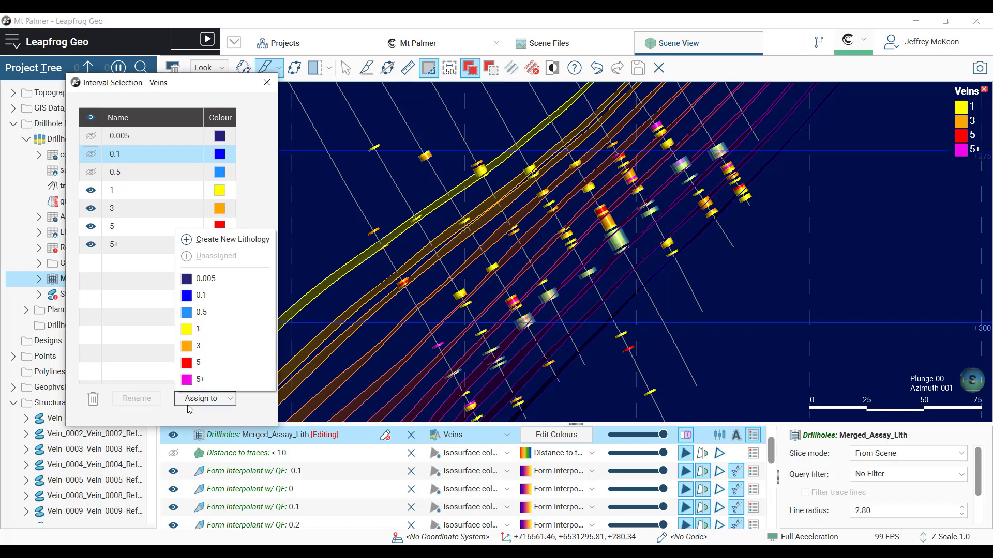
left_click(218, 240)
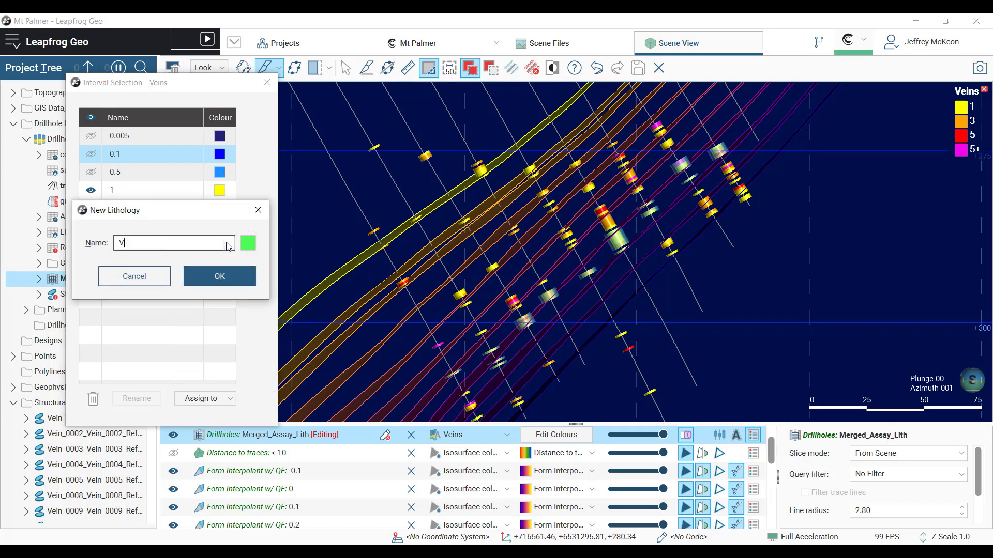
type("ein 1")
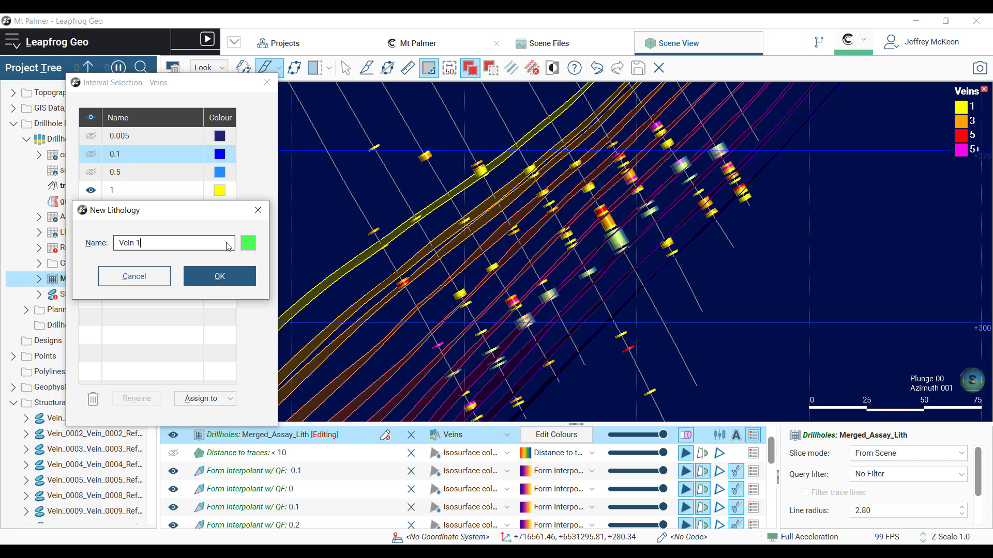
left_click(219, 276)
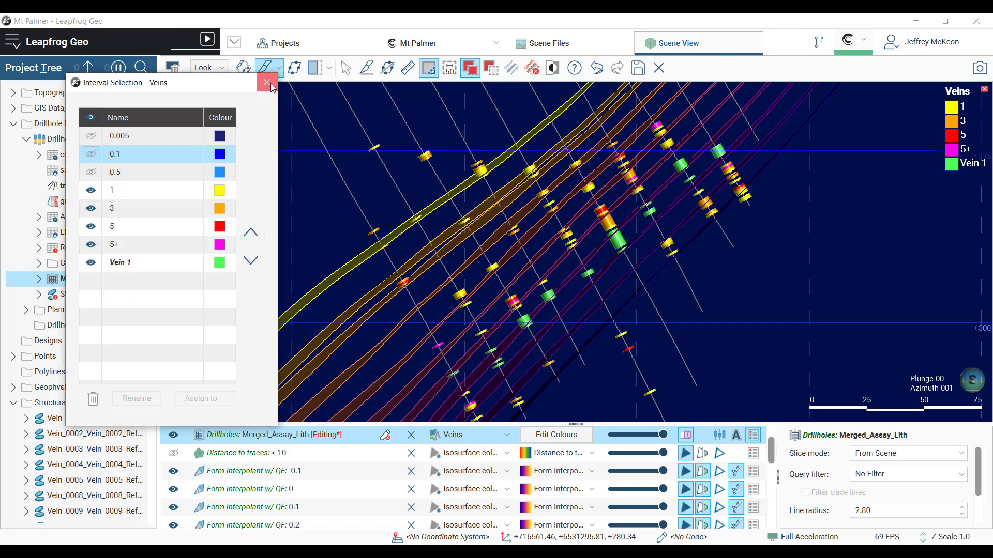
left_click(266, 83)
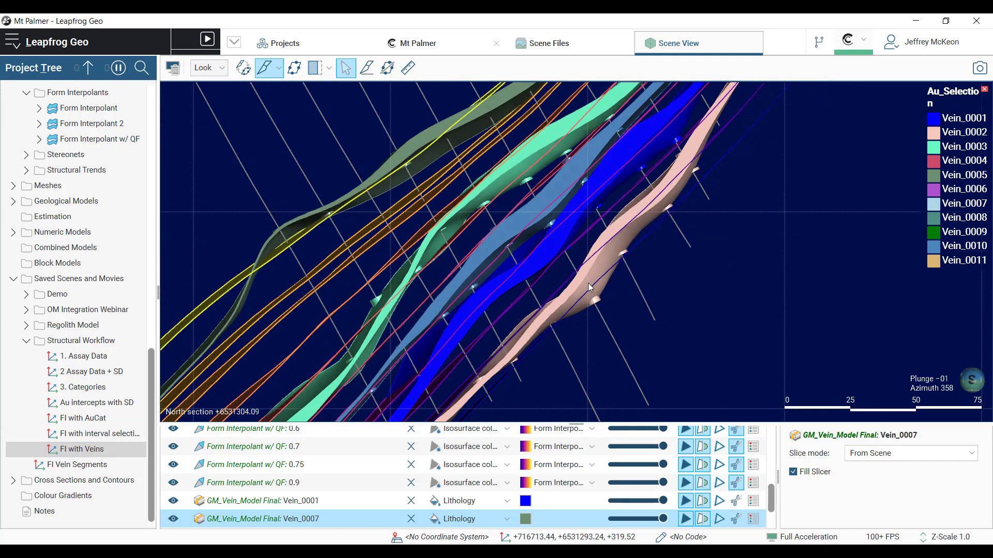
Step: Tilt the 'FI with Veins' view to inspect the vein surfaces from above
left_click_drag(589, 287, 594, 289)
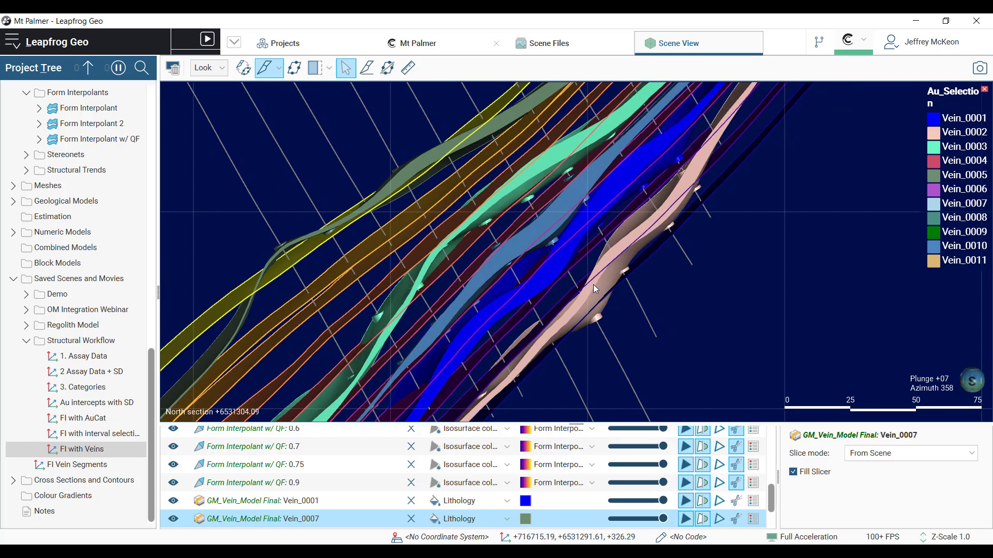